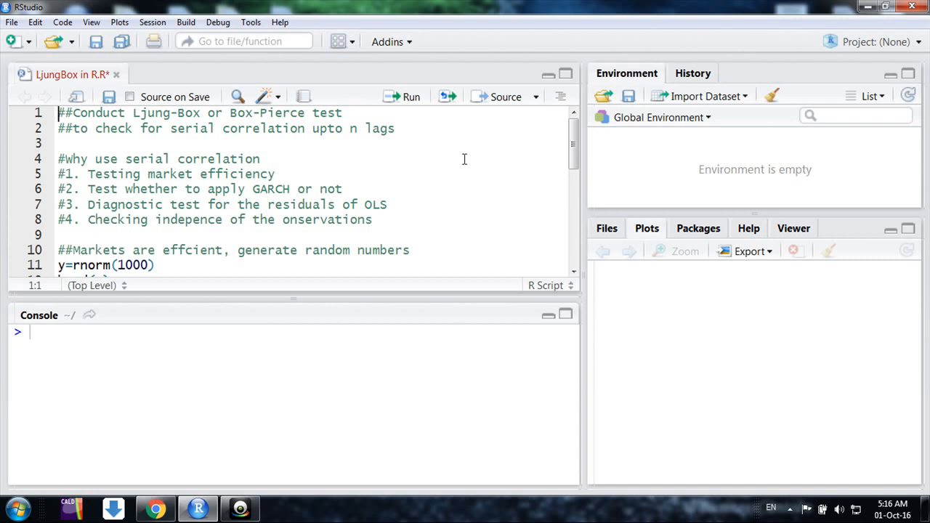
mouse_move(372, 168)
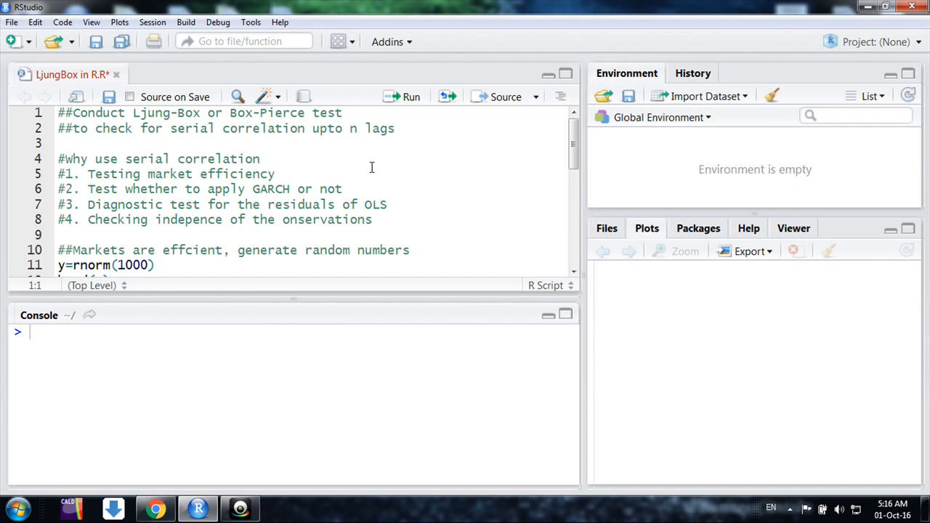
mouse_move(326, 175)
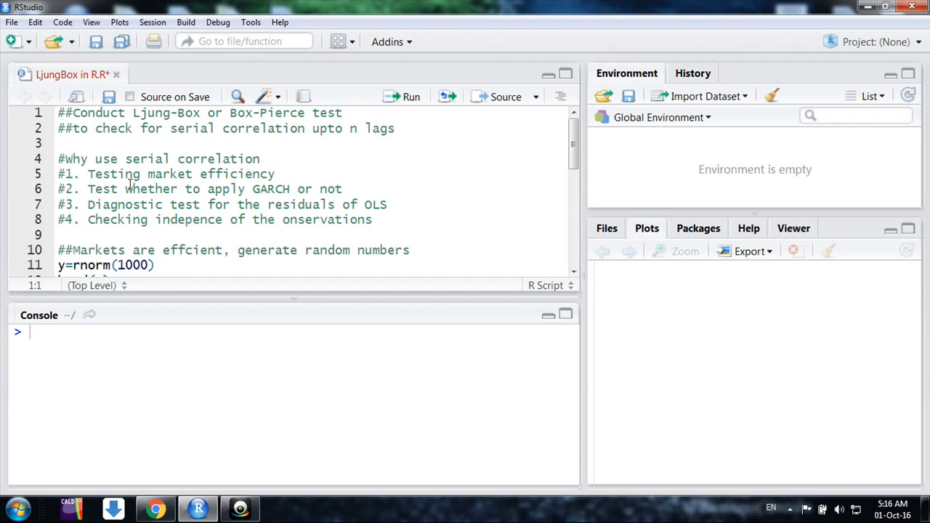
Review the reasons for autocorrelation testing: market efficiency, GARCH or not, and OLS residuals diagnostics
drag(87, 175, 218, 174)
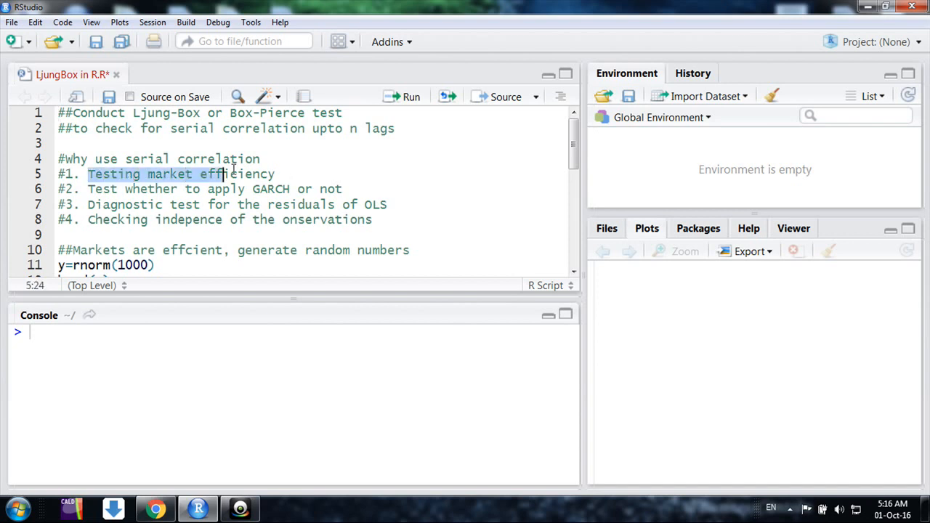
click(276, 174)
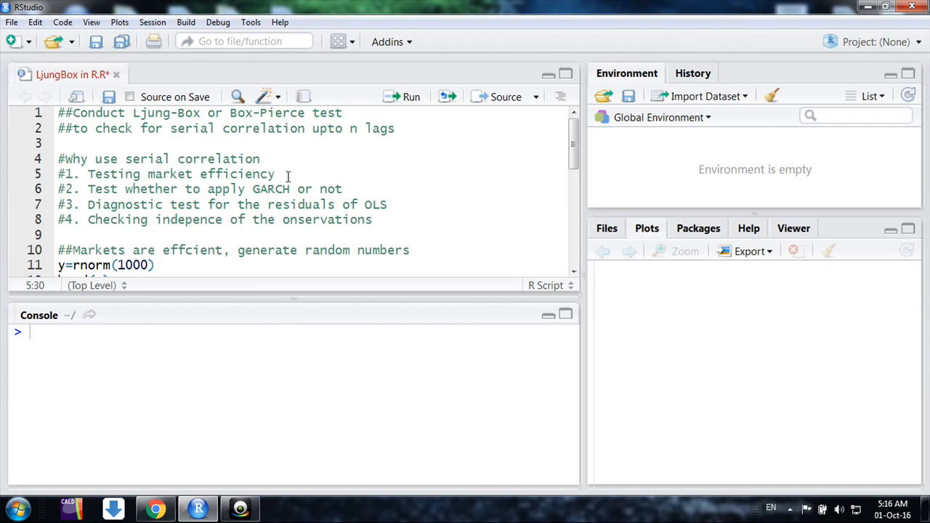
click(253, 189)
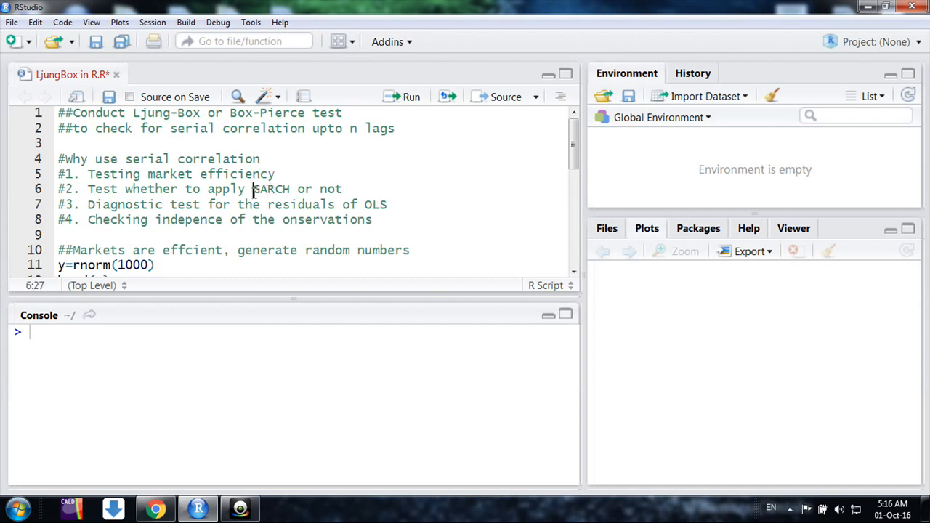
drag(253, 189, 347, 189)
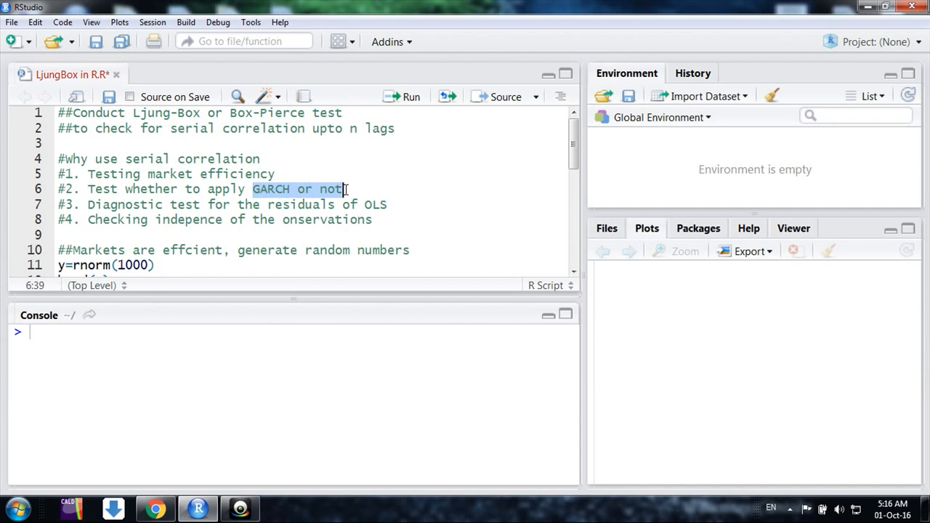
click(343, 189)
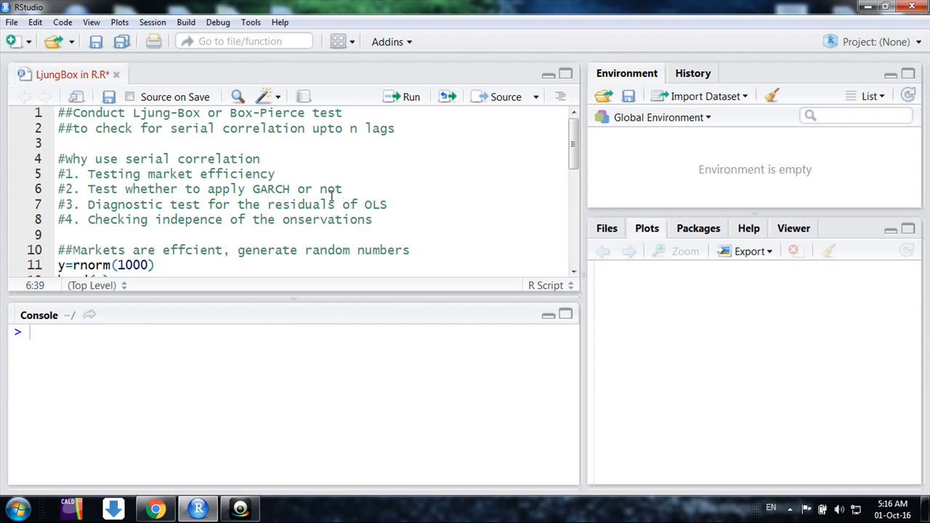
mouse_move(310, 114)
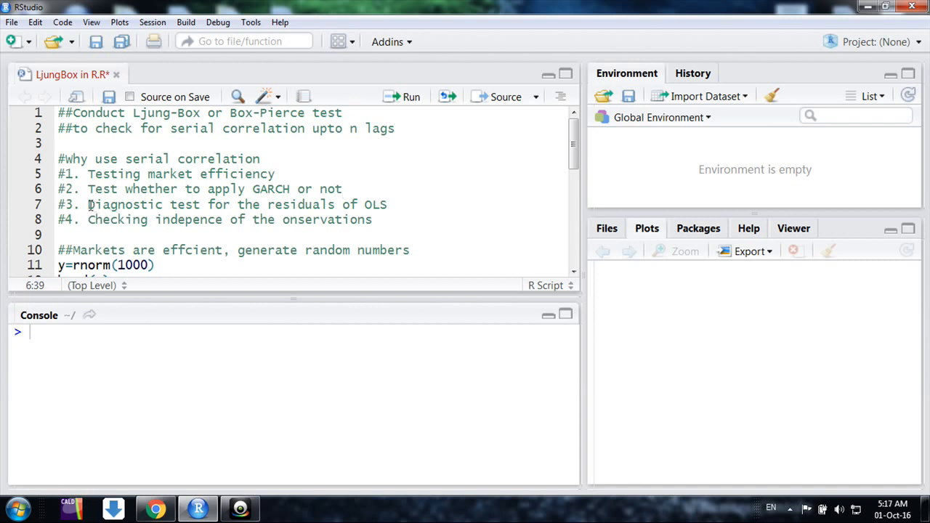
drag(87, 204, 341, 204)
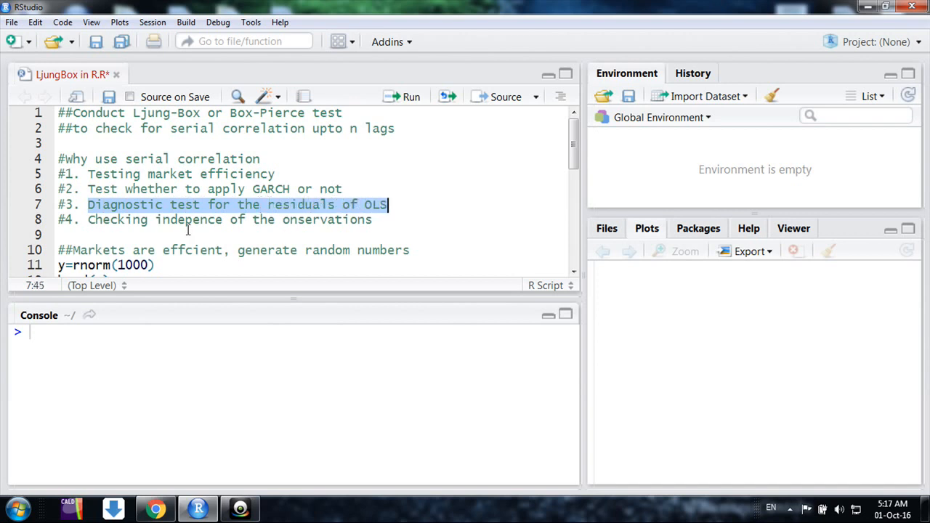
scroll(down, 3)
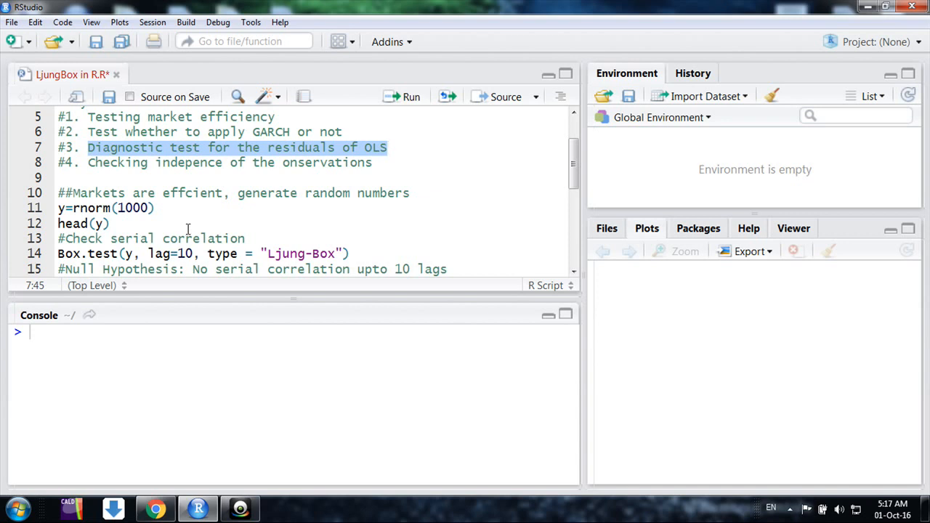
scroll(down, 3)
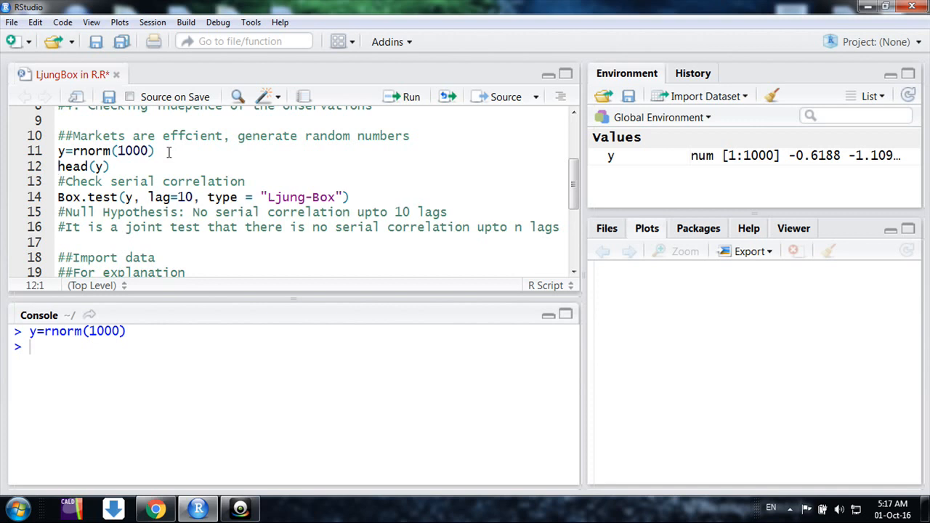
Preview the 1000 random numbers with head(y) and review the joint-test and null-hypothesis notes
key(Return)
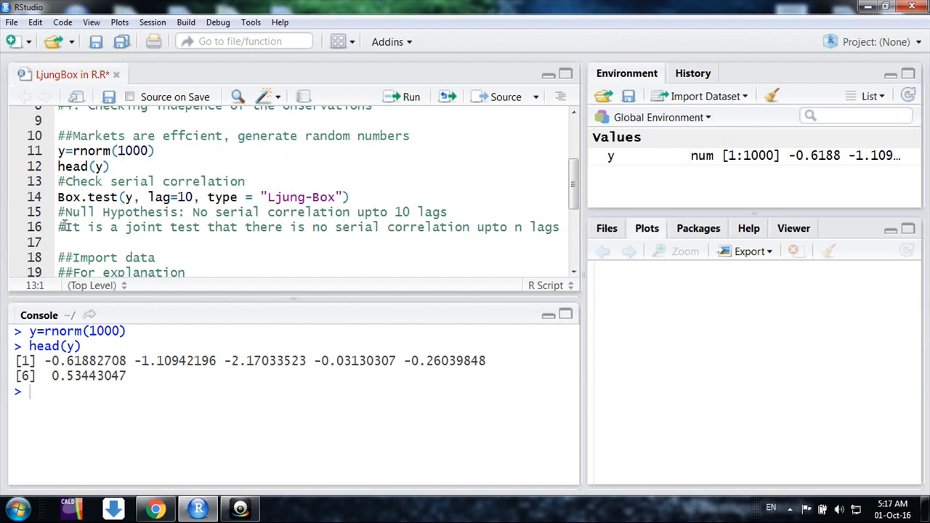
drag(62, 227, 215, 227)
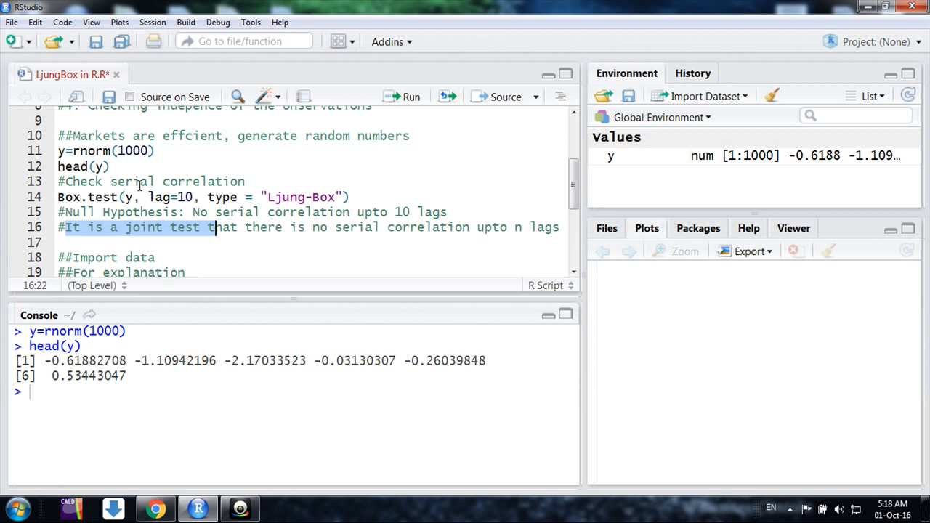
double_click(171, 198)
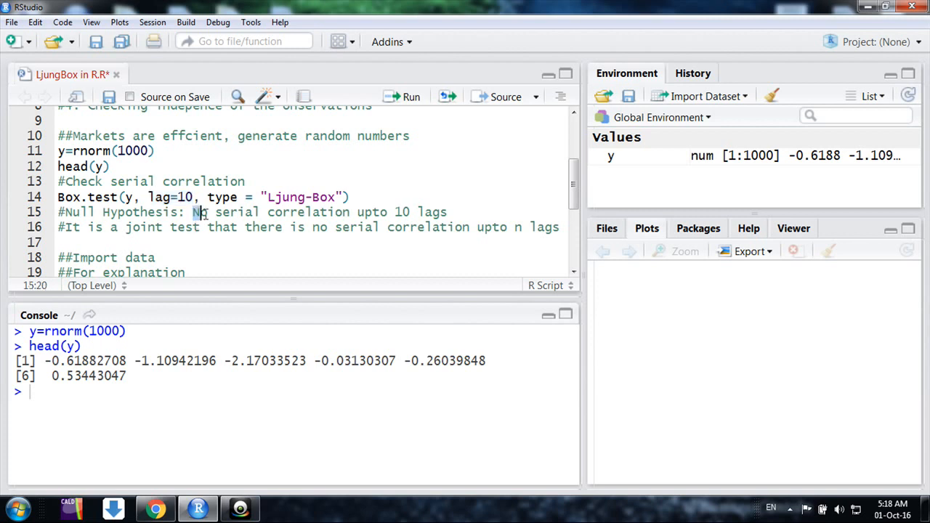
drag(192, 212, 416, 212)
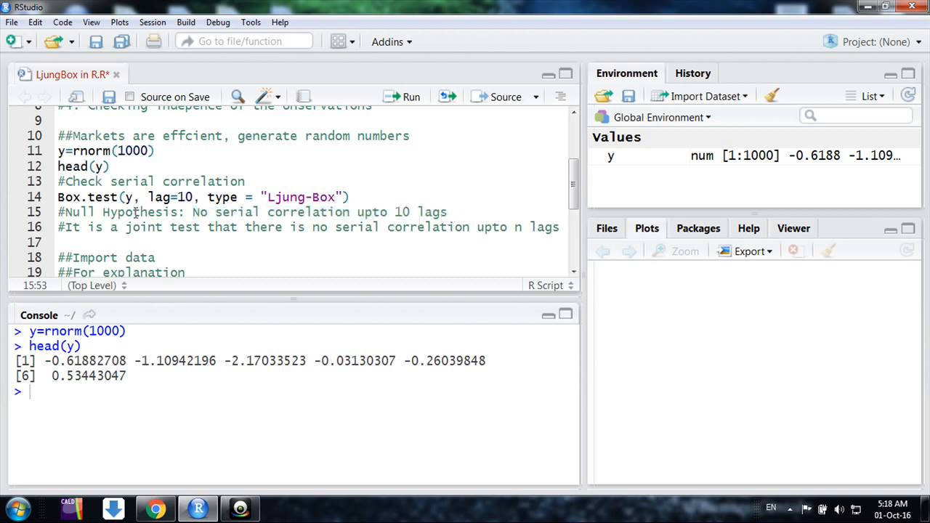
double_click(80, 197)
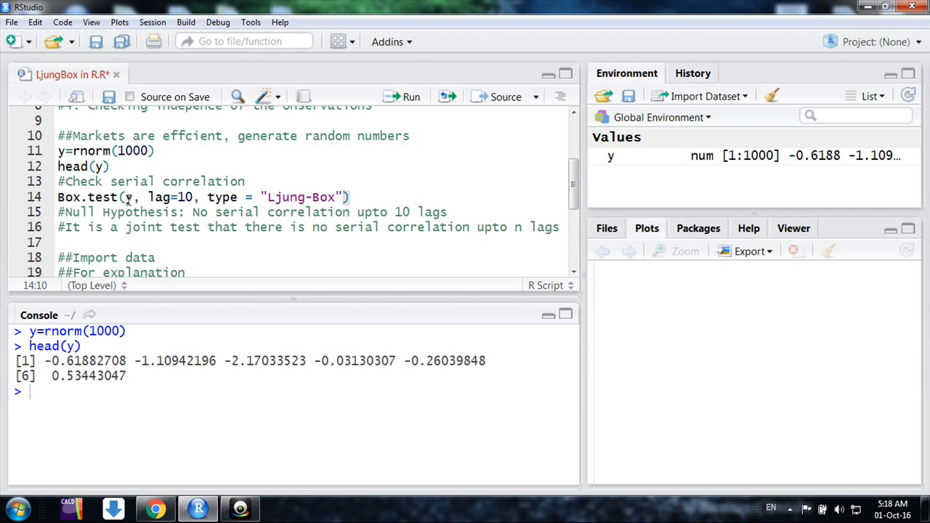
Run the 10-lag Ljung-Box test on y and pick out its p-value 0.1212
click(132, 198)
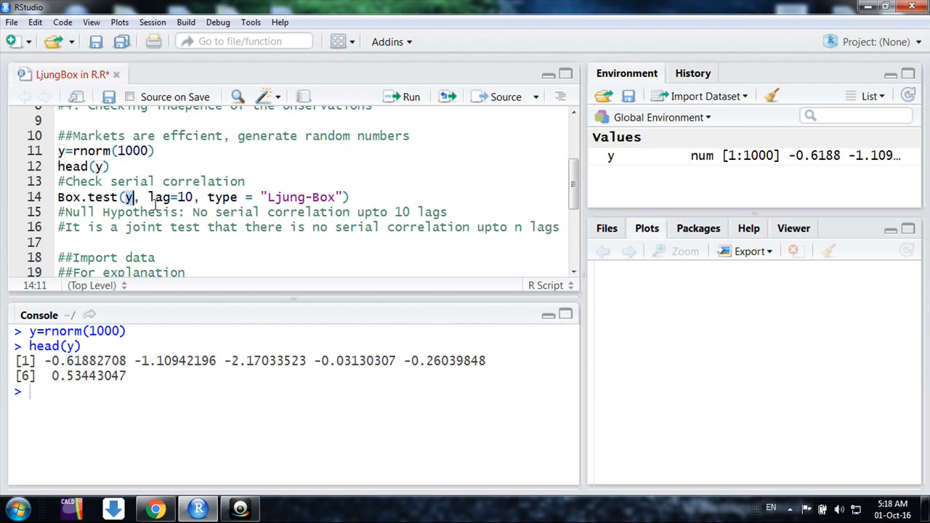
double_click(168, 198)
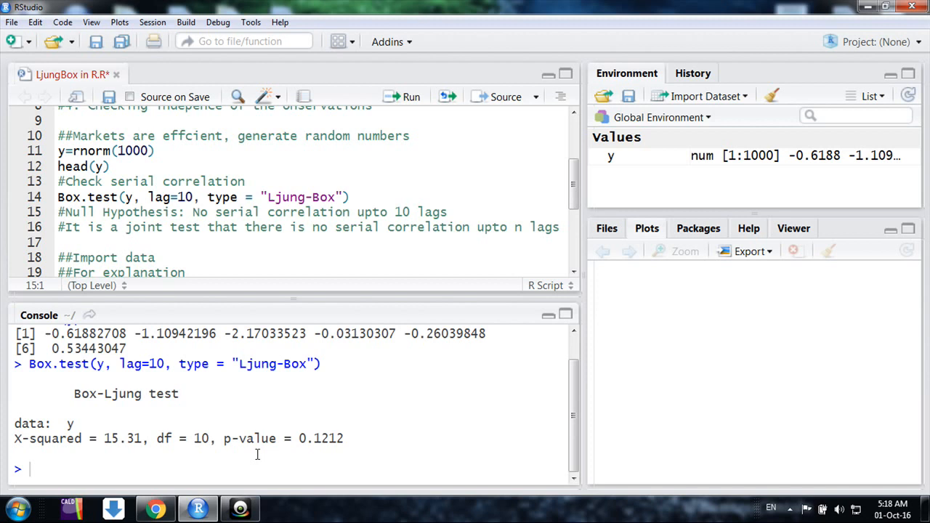
drag(224, 439, 341, 438)
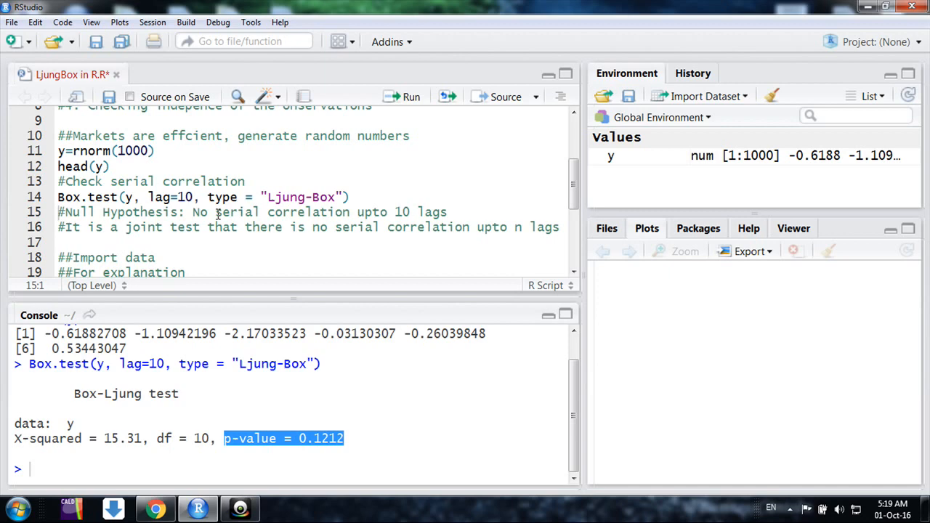
Import the exchange-rates CSV as x and create the daily USD returns series ret_usd with a preview
scroll(down, 3)
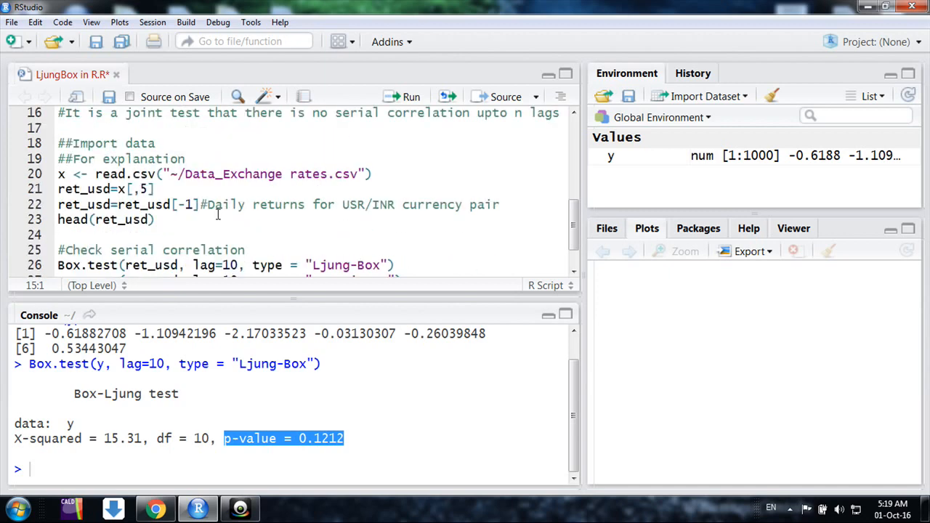
click(227, 175)
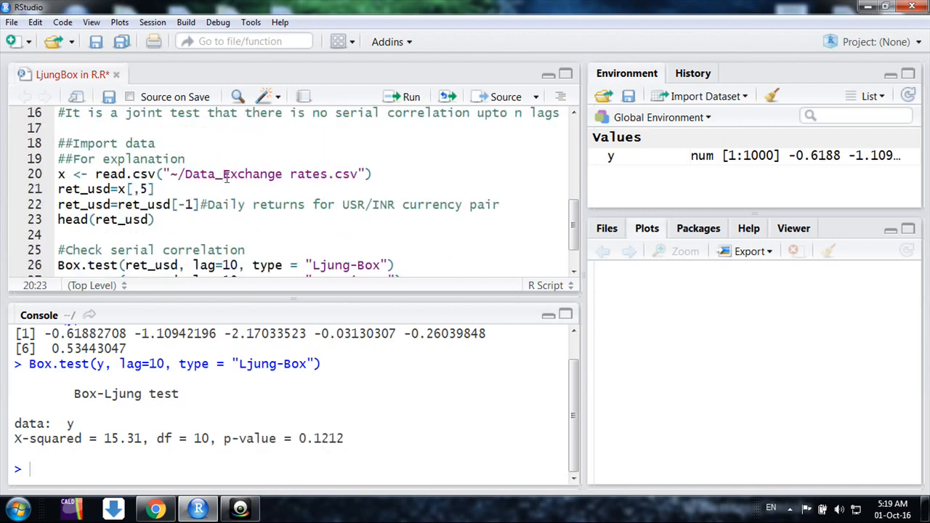
click(410, 95)
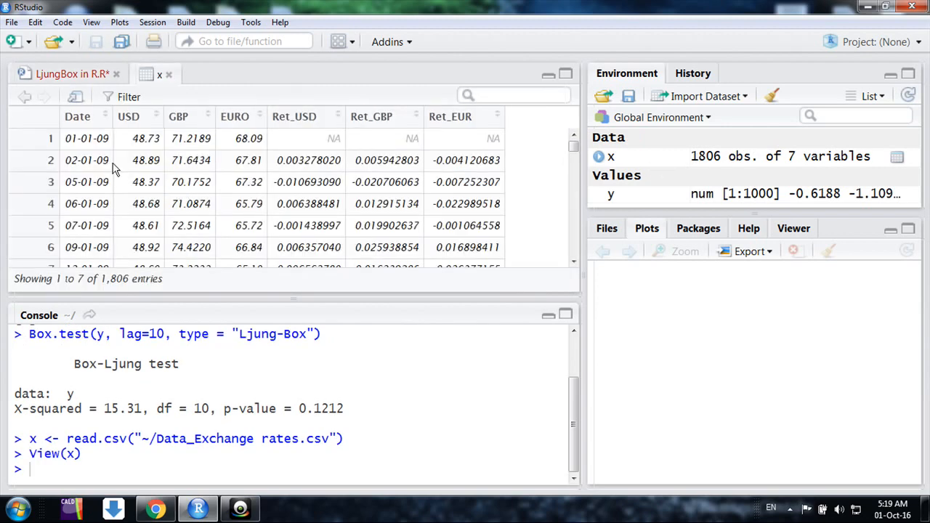
mouse_move(105, 157)
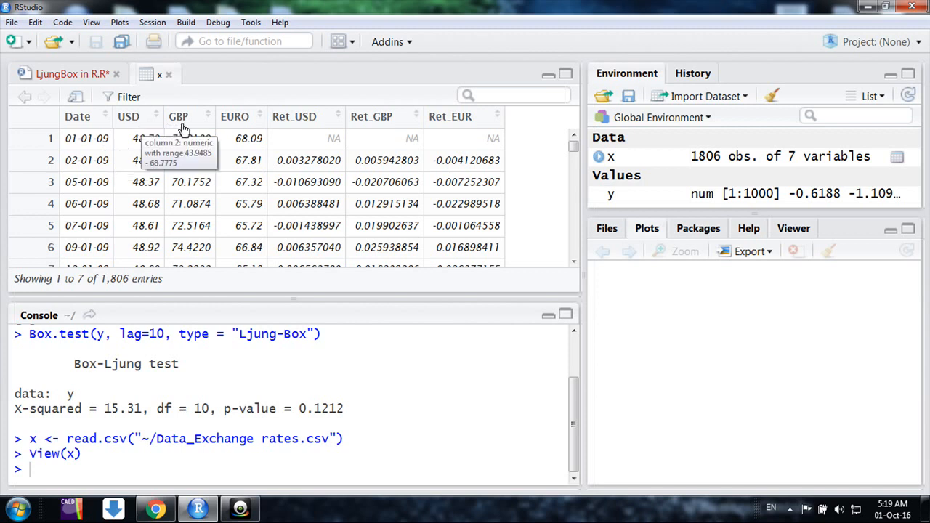
mouse_move(259, 119)
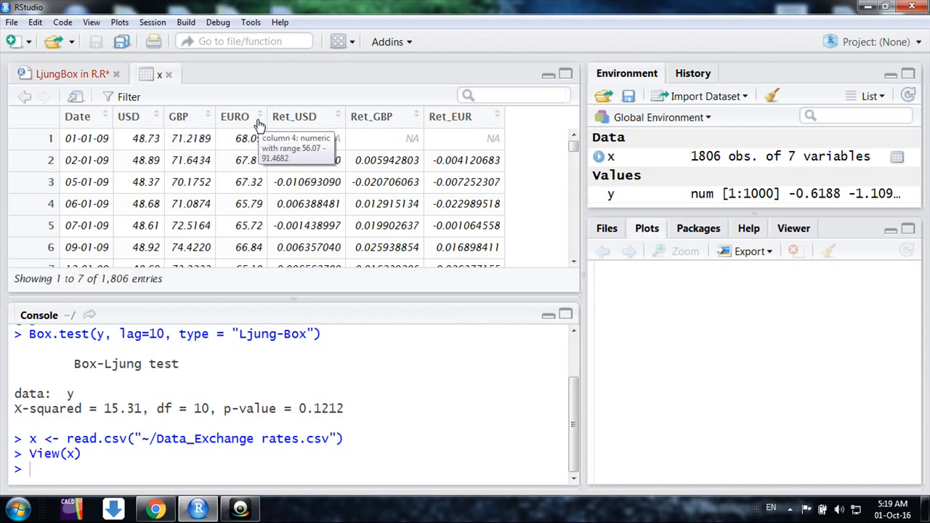
mouse_move(196, 116)
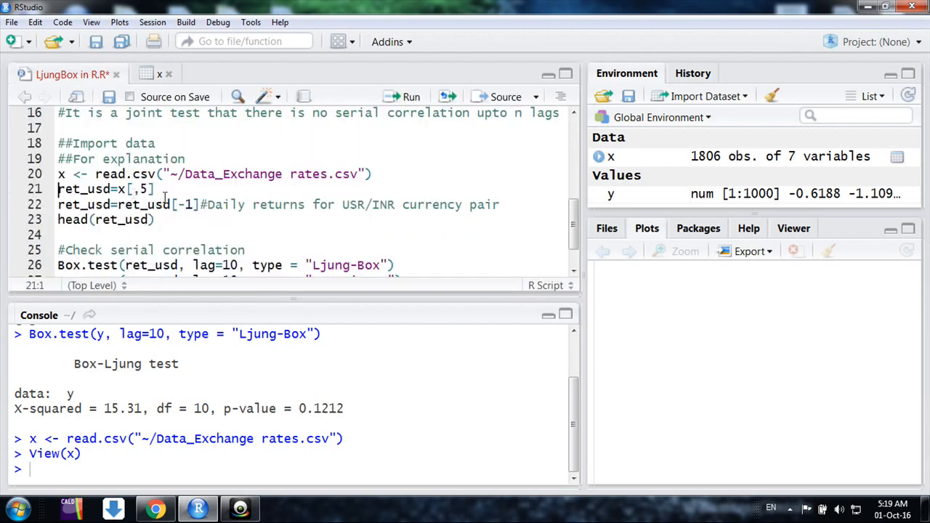
key(enter)
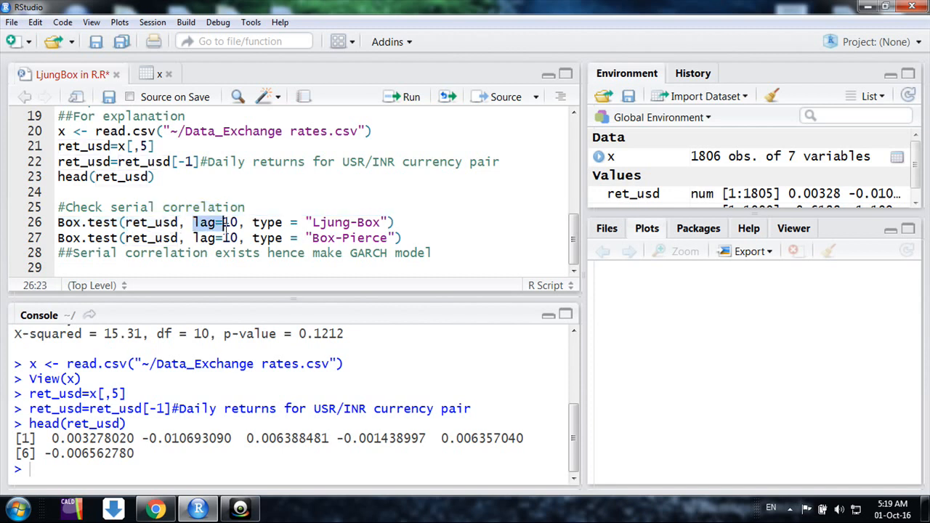
Run Box.test(ret_usd, lag=10, type="Ljung-Box") giving p-value 0.03428
drag(225, 222, 244, 238)
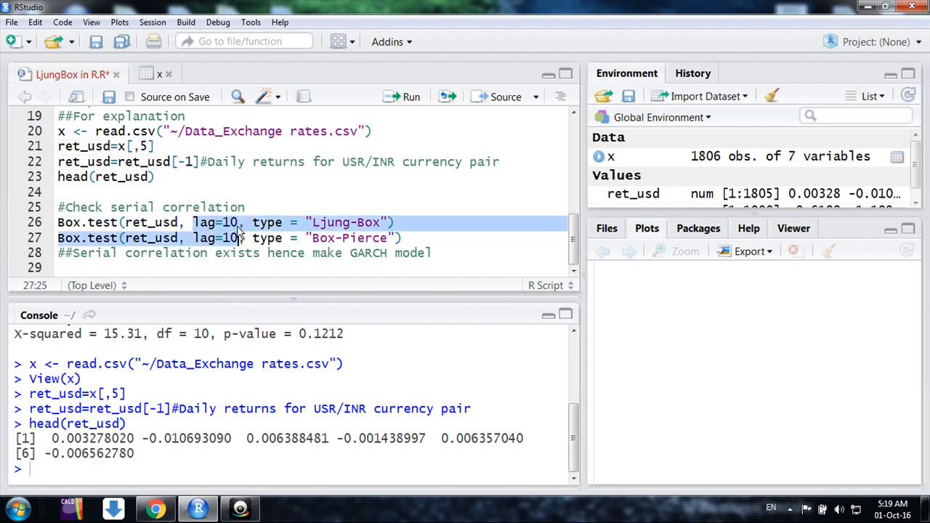
click(240, 238)
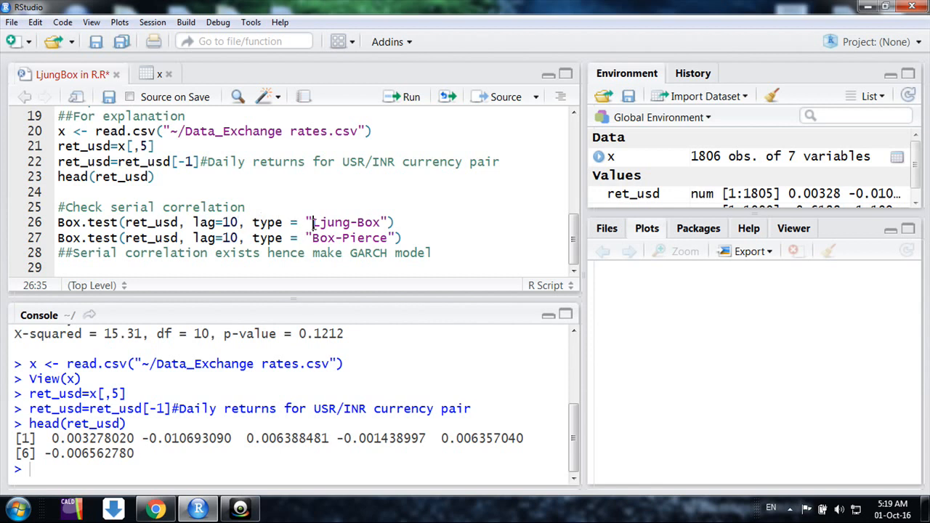
double_click(348, 222)
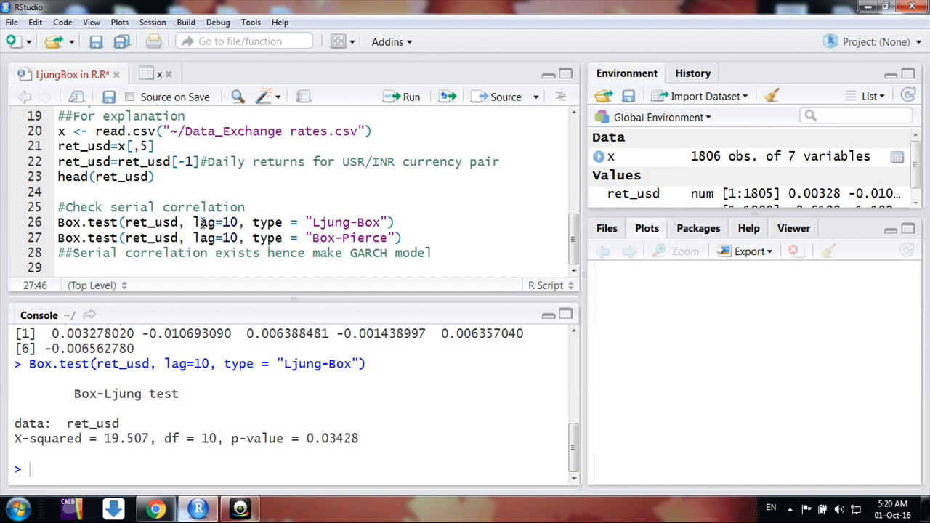
Run Box.test(ret_usd, lag=10, type="Box-Pierce") giving p-value 0.03508
double_click(323, 222)
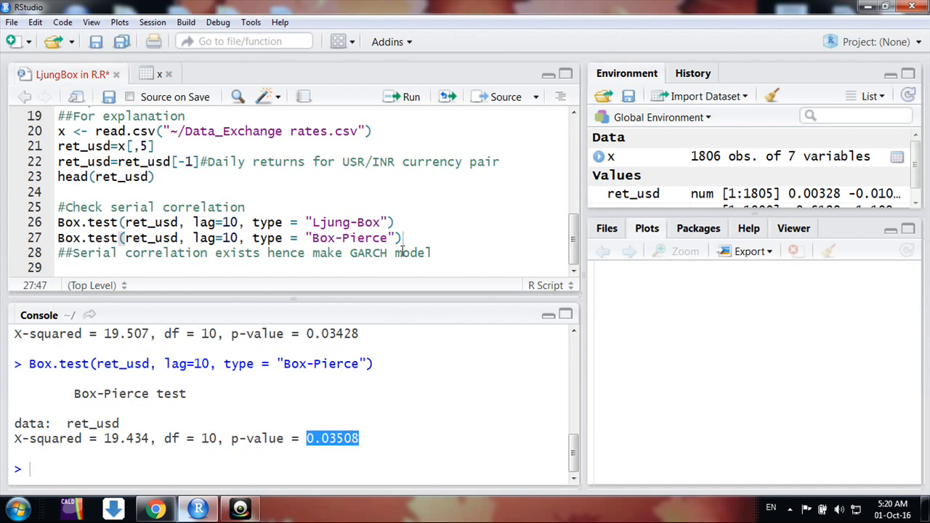
click(398, 253)
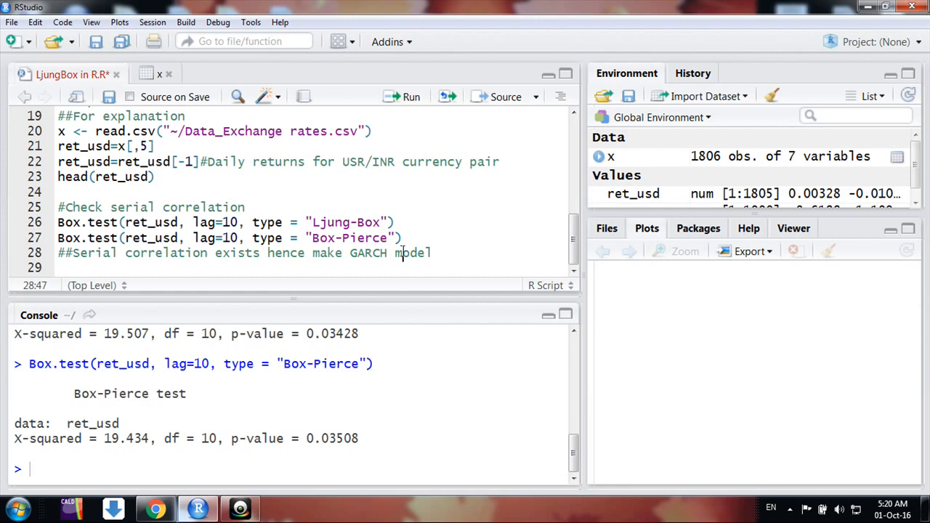